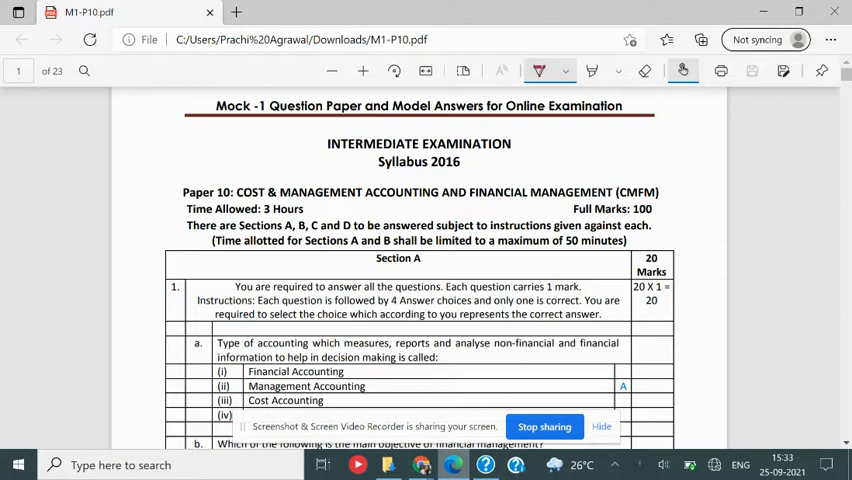
Ink a stroke near the top of Section A and read down toward the Section B heading on page 3.
left_click_drag(210, 164, 184, 240)
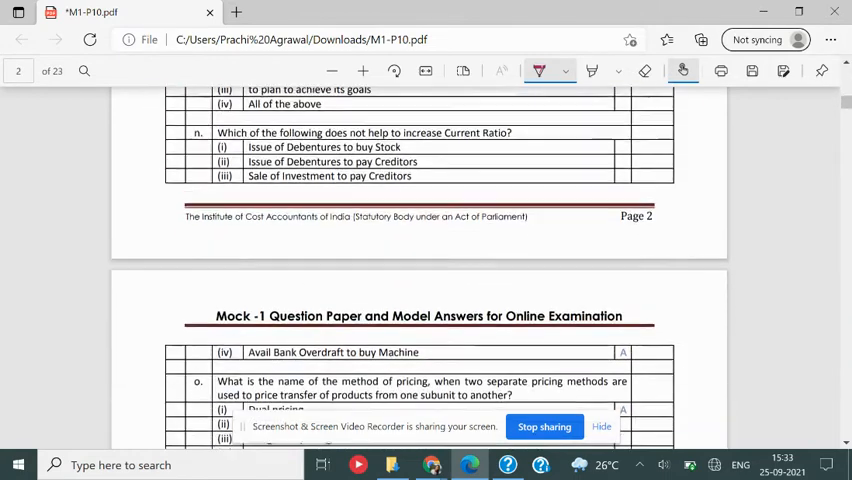
scroll("down", 3)
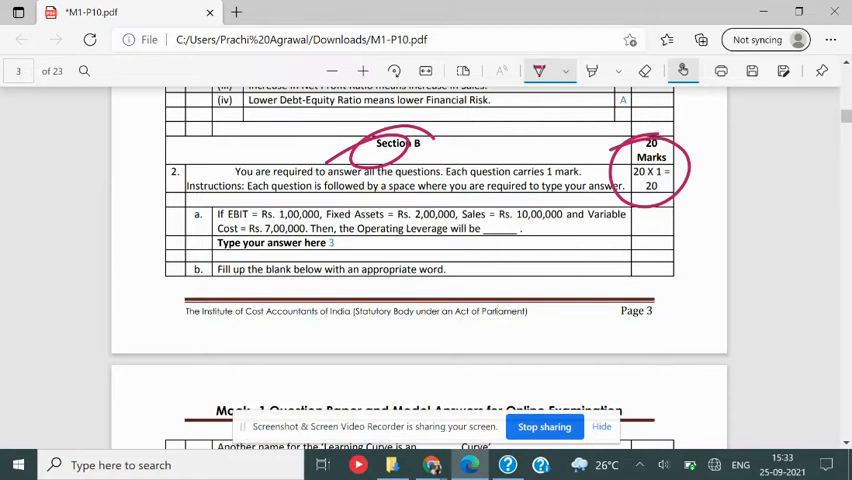
Read through Section B's questions down to the Section C heading on page 5 and question 3(a).
scroll("down", 3)
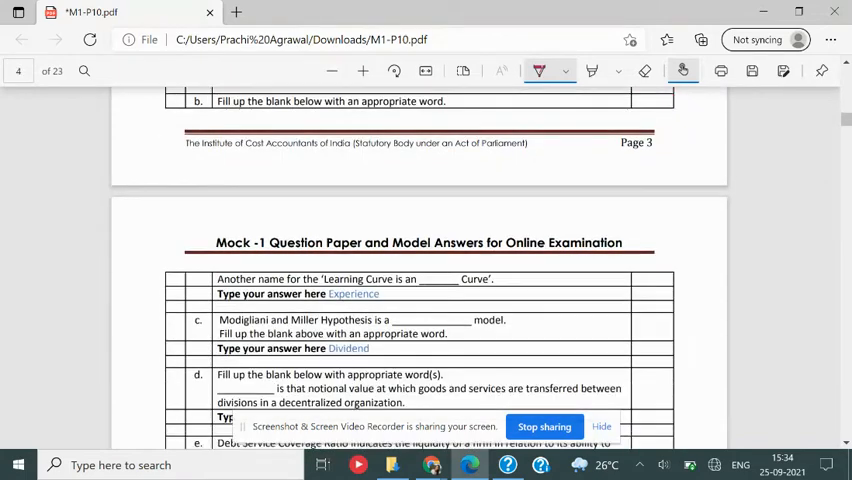
scroll("down", 3)
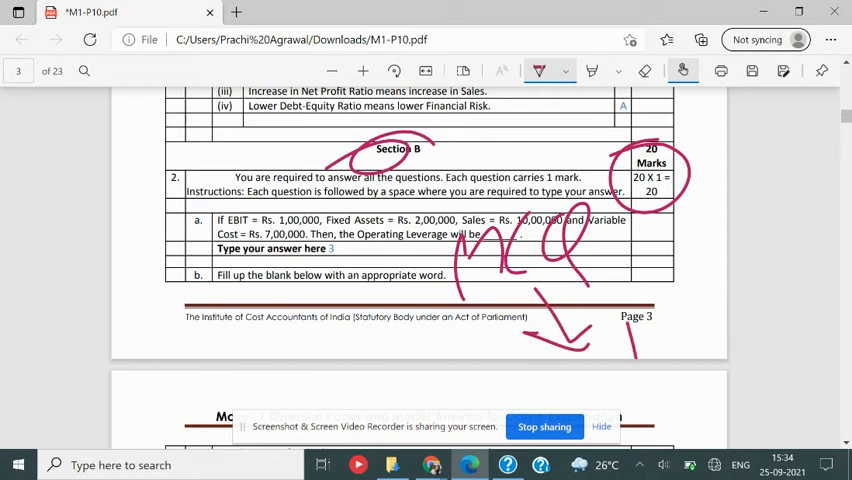
scroll("down", 3)
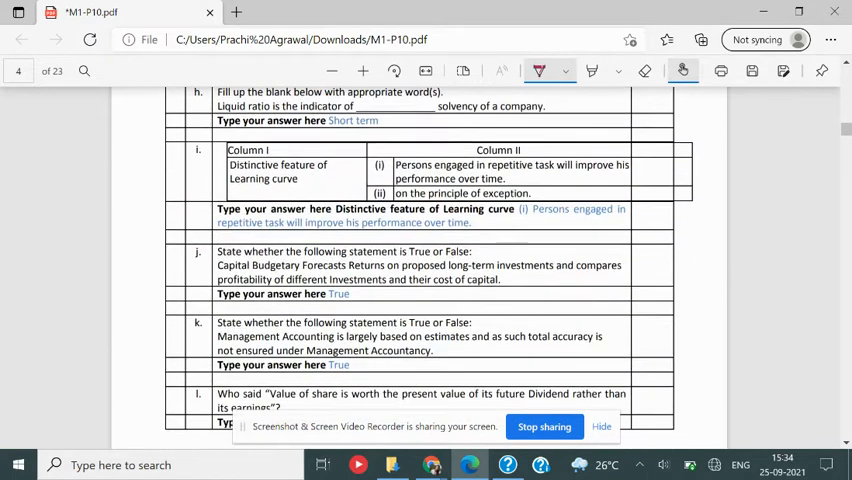
scroll("down", 3)
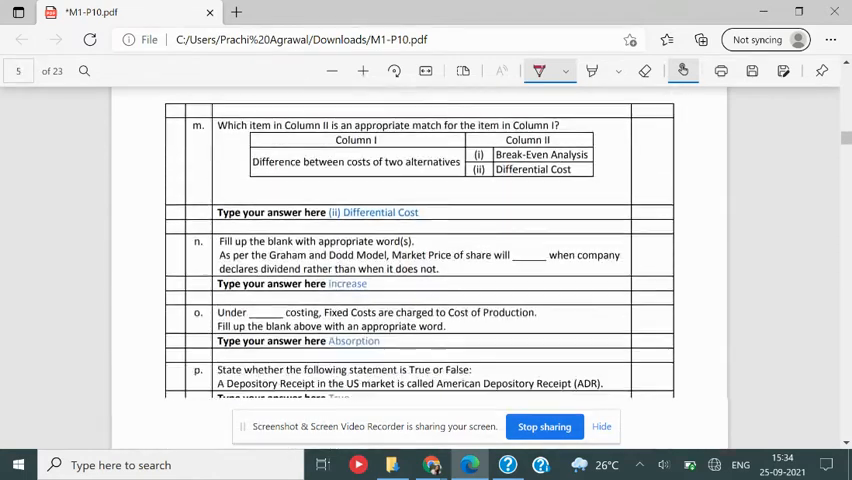
scroll("down", 3)
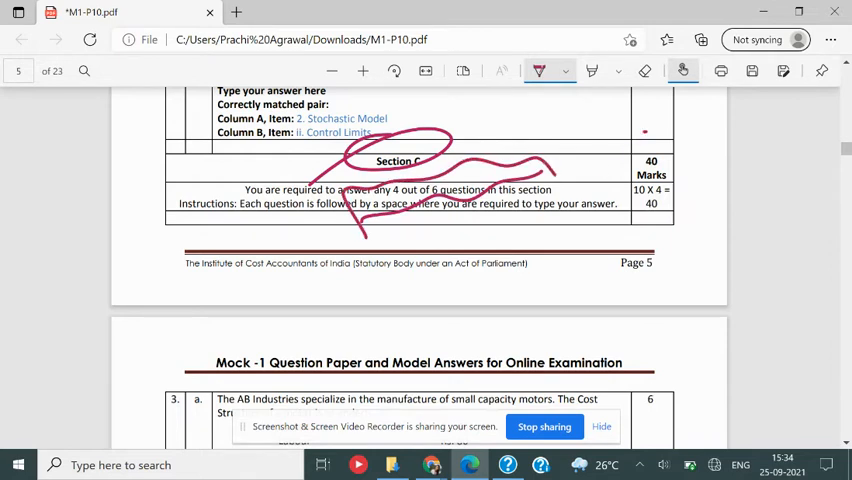
scroll("down", 3)
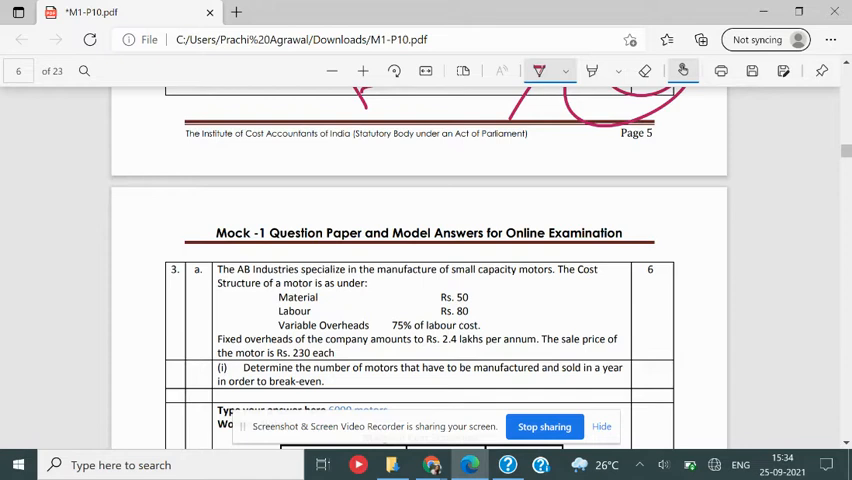
Read question 3(a)'s Marginal Cost Statement answers through the 9,600-motor break-even sales.
scroll("down", 3)
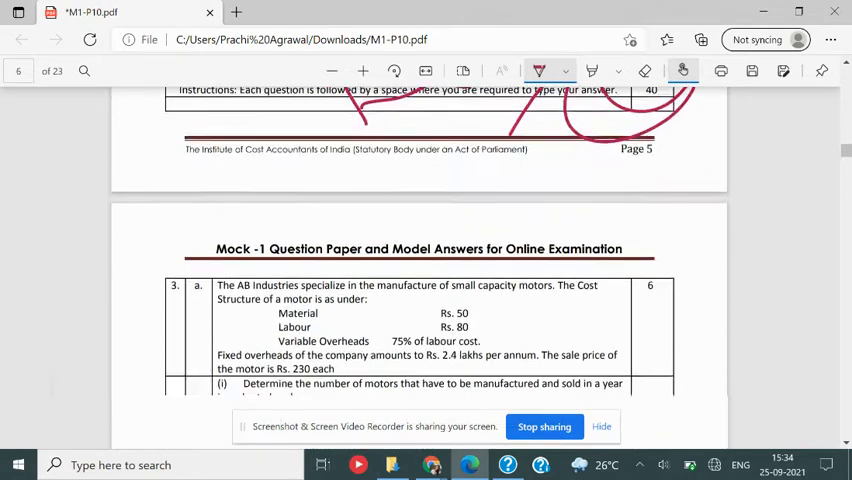
scroll("down", 3)
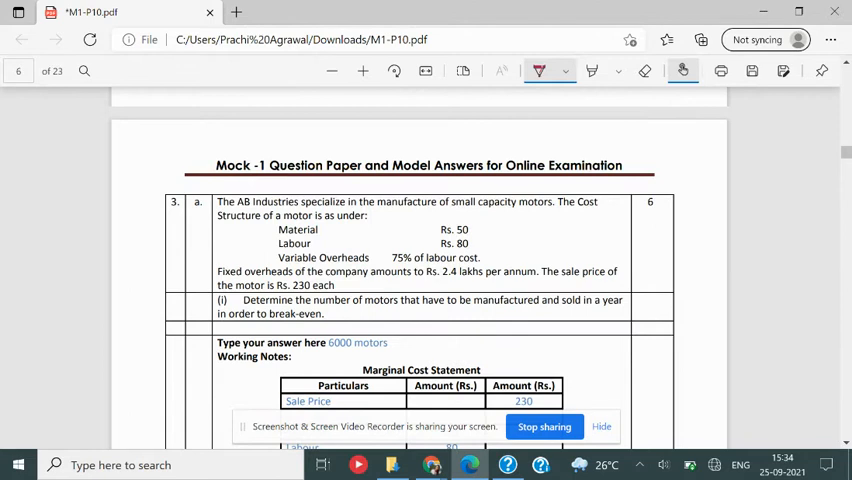
scroll("down", 3)
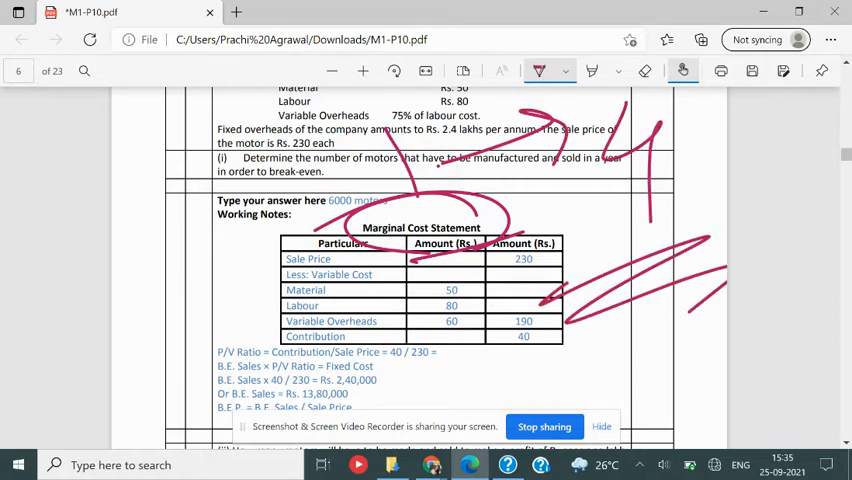
scroll("down", 3)
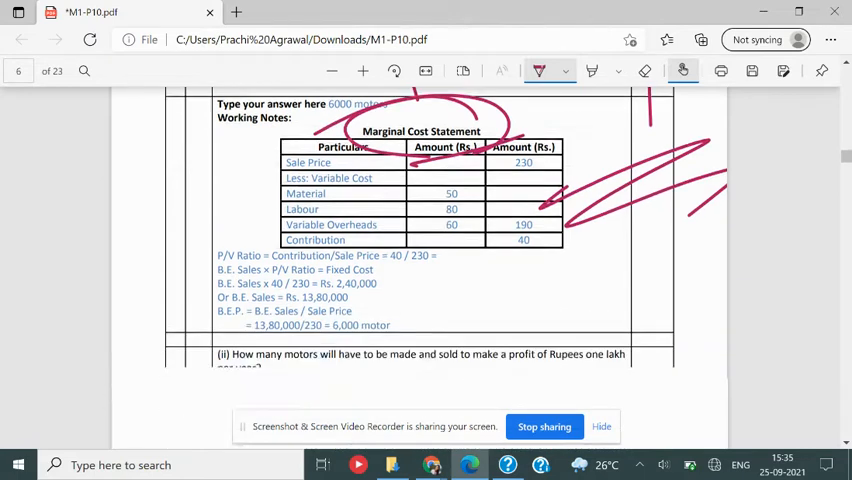
scroll("down", 3)
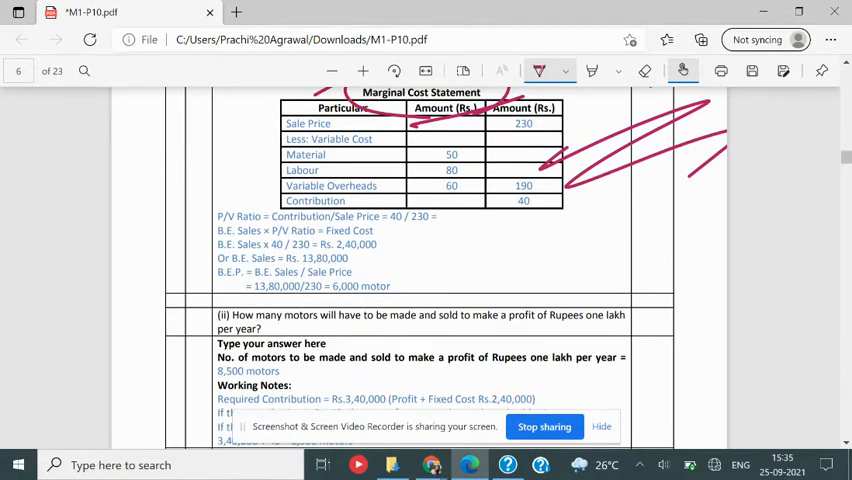
scroll("down", 3)
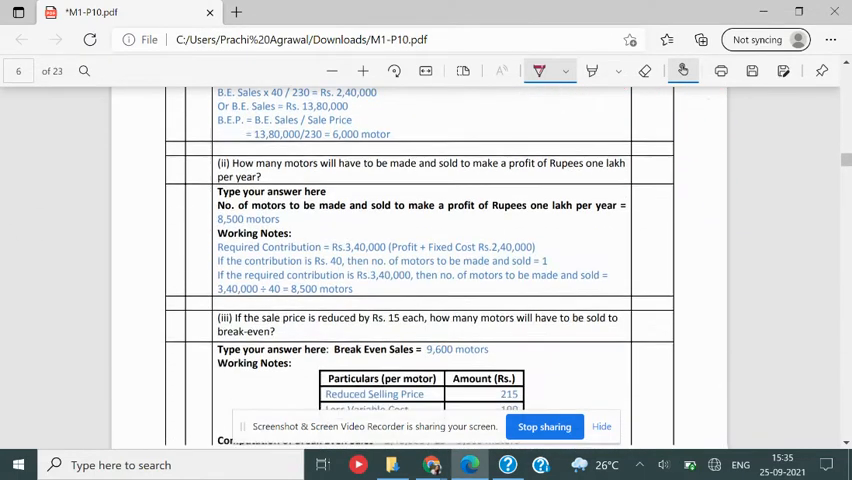
scroll("down", 3)
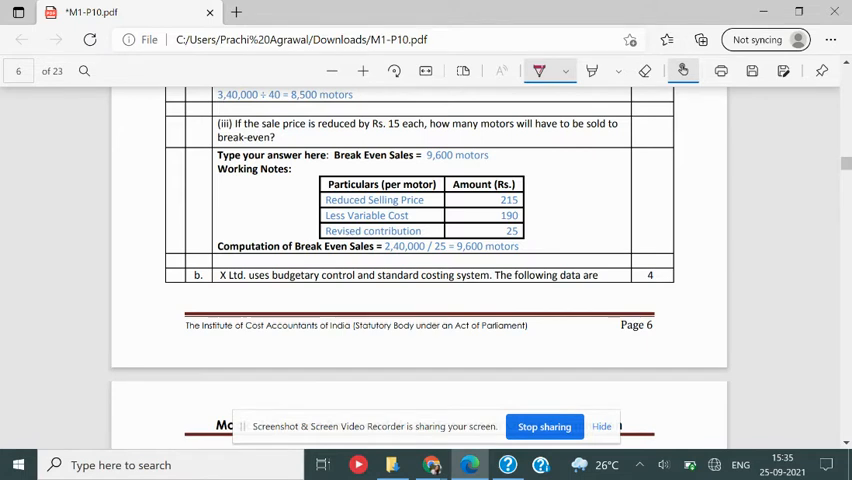
Read question 3(b)'s sales variance answers and working notes down to question 4(a) on page 7.
scroll("down", 3)
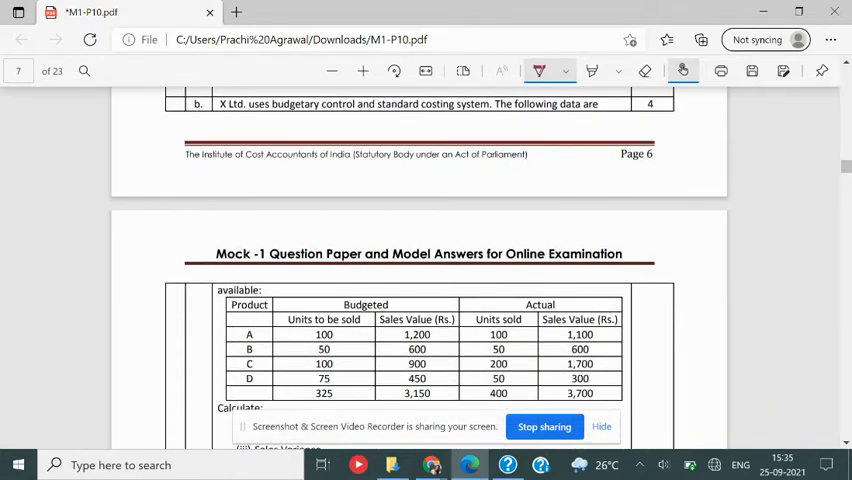
scroll("down", 3)
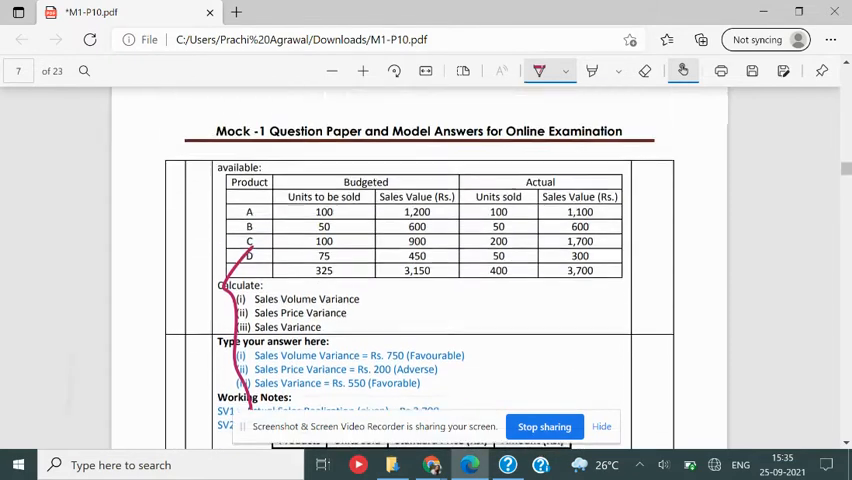
scroll("down", 3)
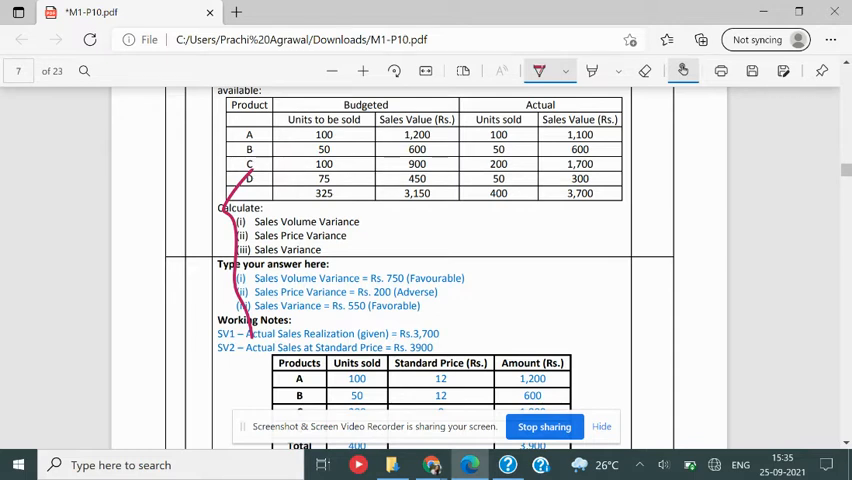
scroll("down", 3)
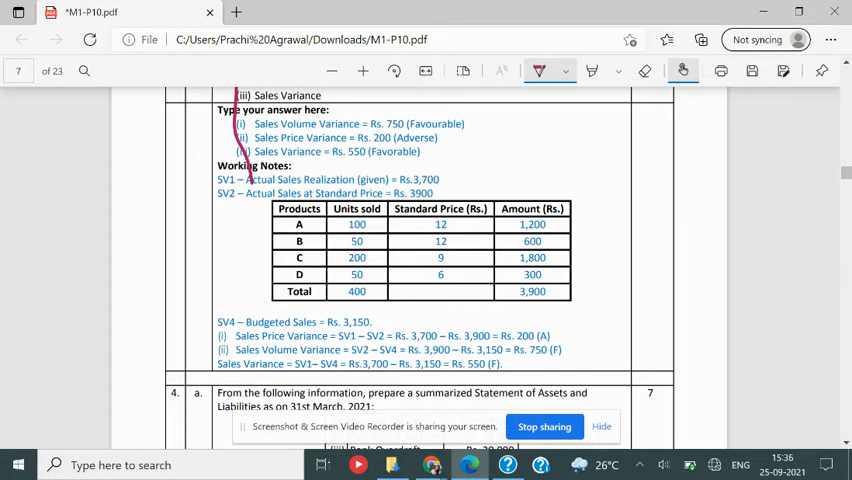
scroll("down", 3)
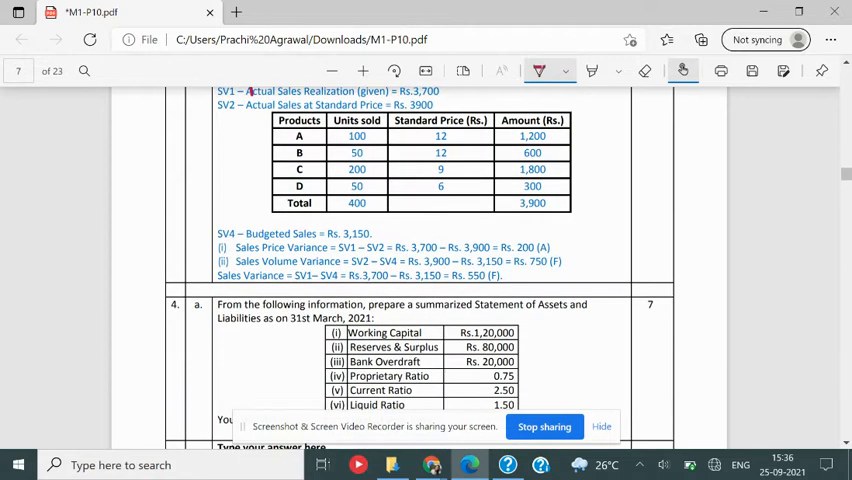
Read question 4(a)'s Statement of Assets and Liabilities and workings down to question 4(b).
scroll("down", 3)
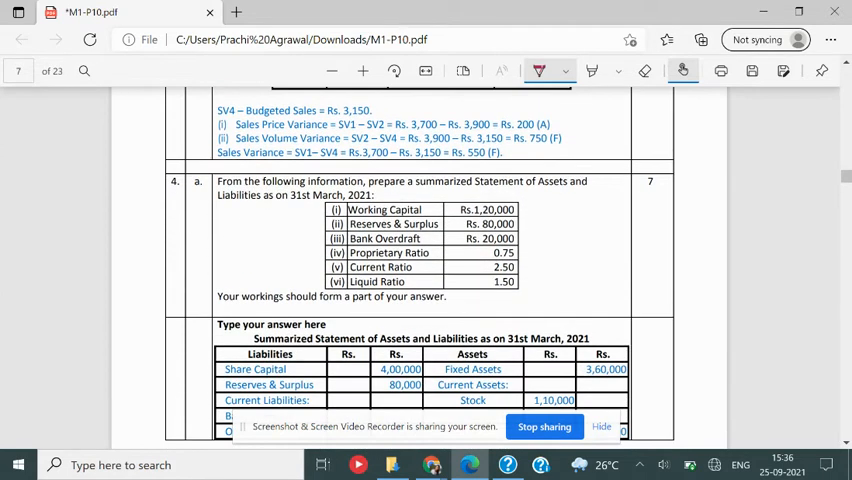
scroll("down", 3)
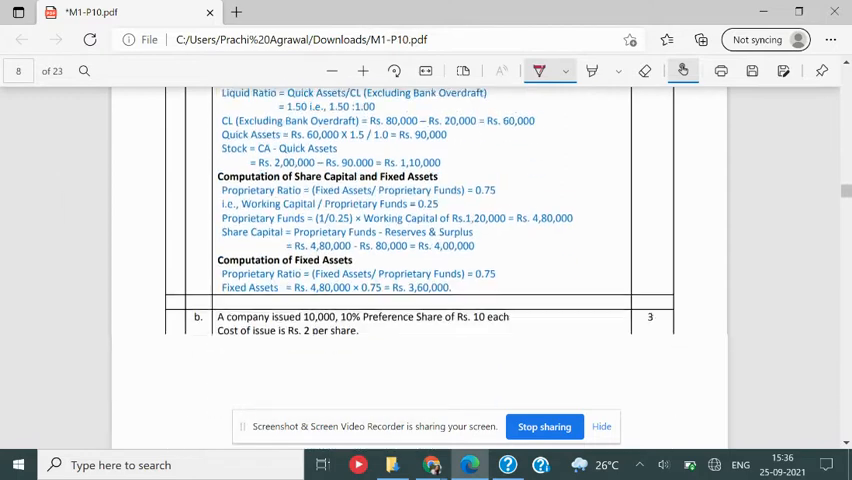
scroll("down", 3)
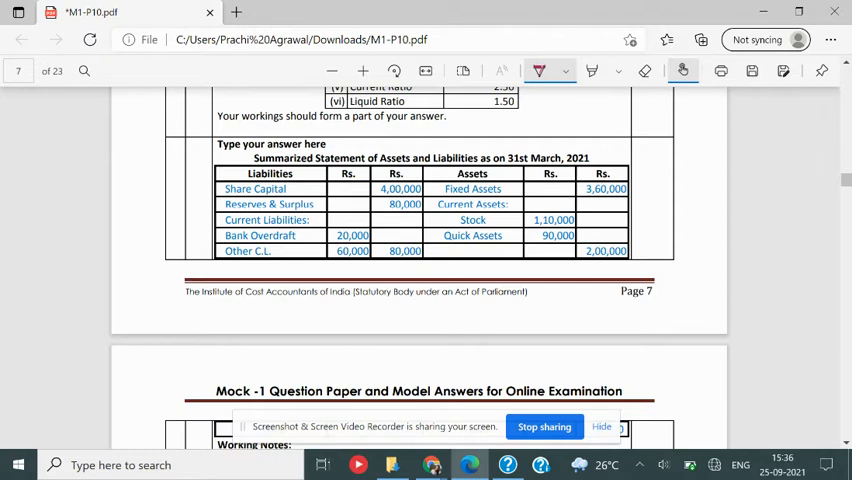
scroll("down", 3)
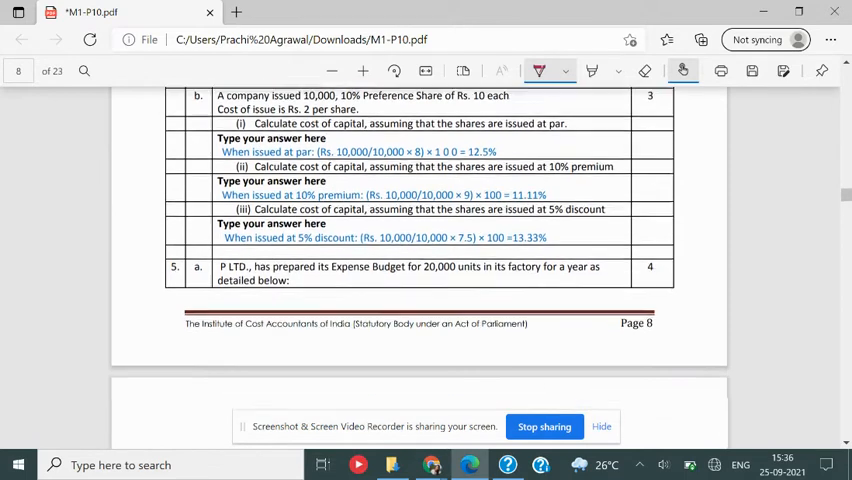
Read the model answers from page 11 and ink a mark on the Total Material Cost Variance heading.
scroll("down", 3)
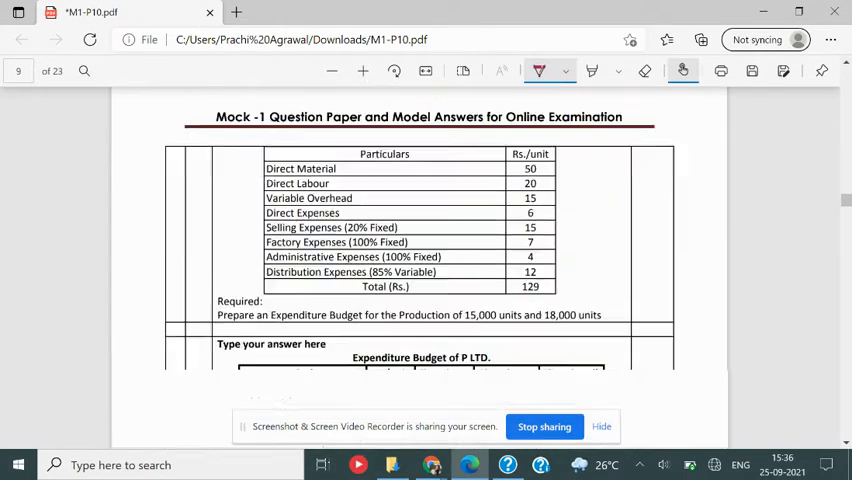
scroll("down", 3)
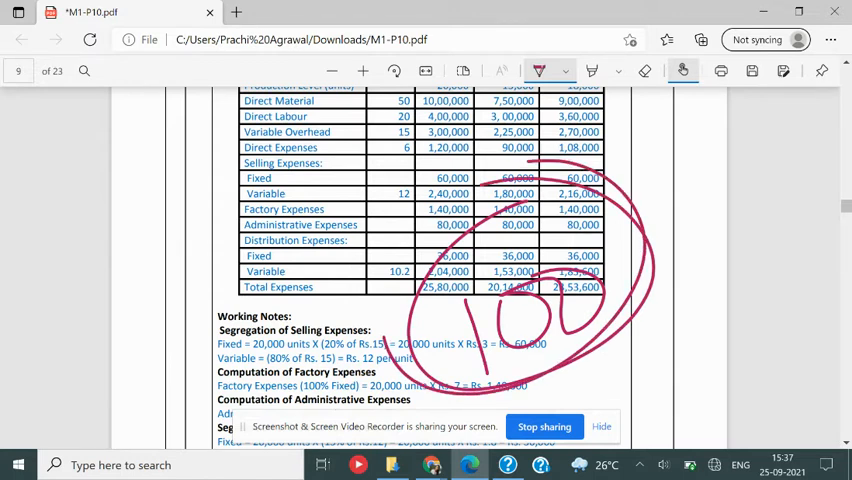
scroll("down", 3)
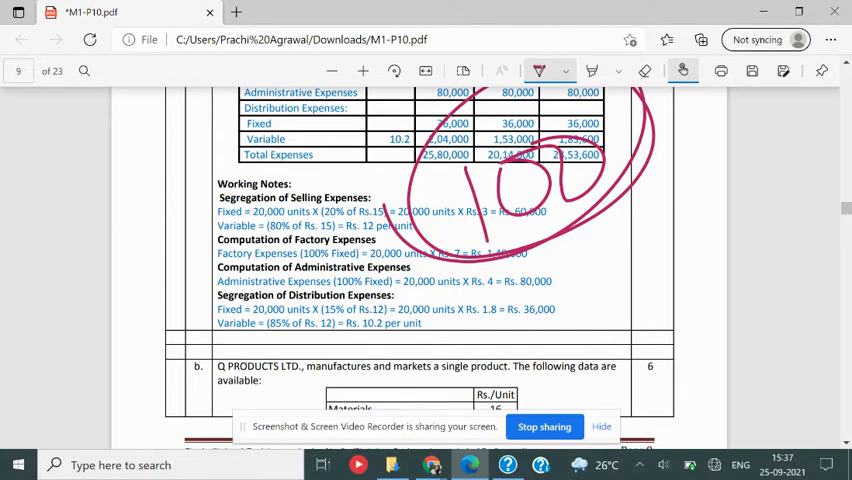
scroll("down", 3)
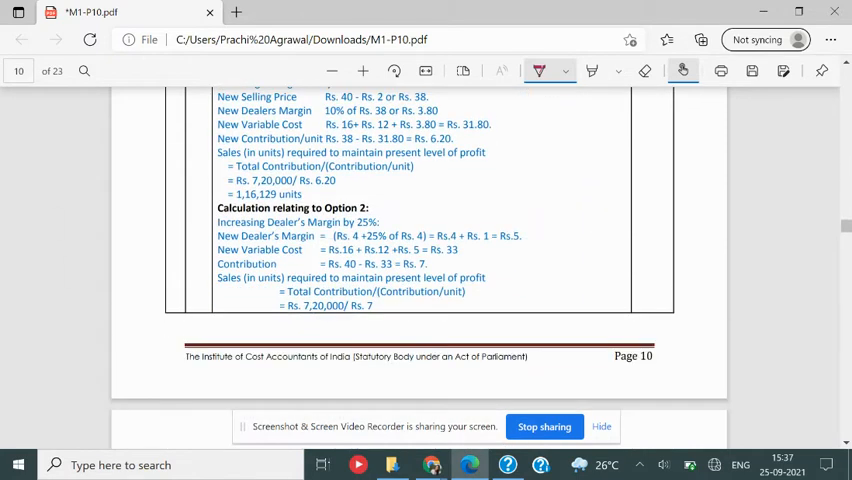
scroll("down", 3)
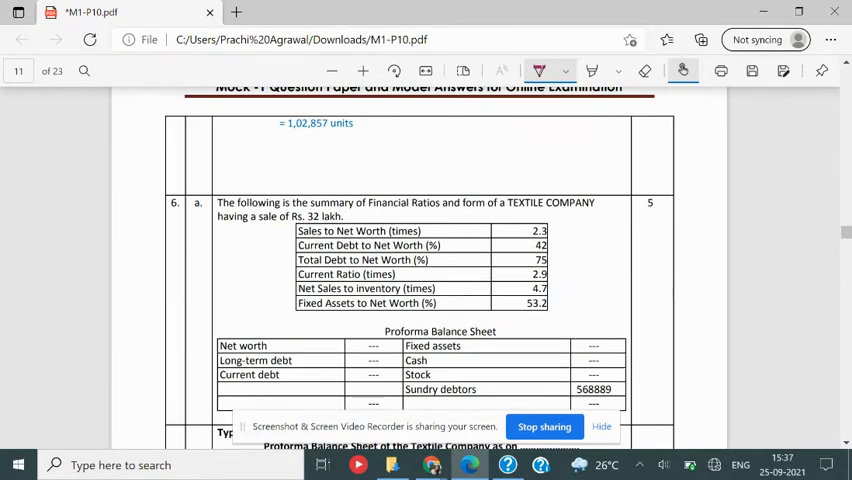
scroll("down", 3)
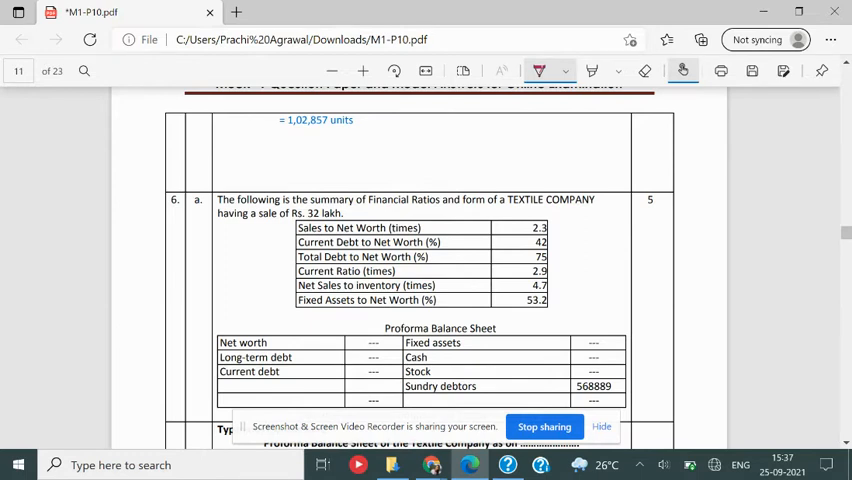
scroll("down", 3)
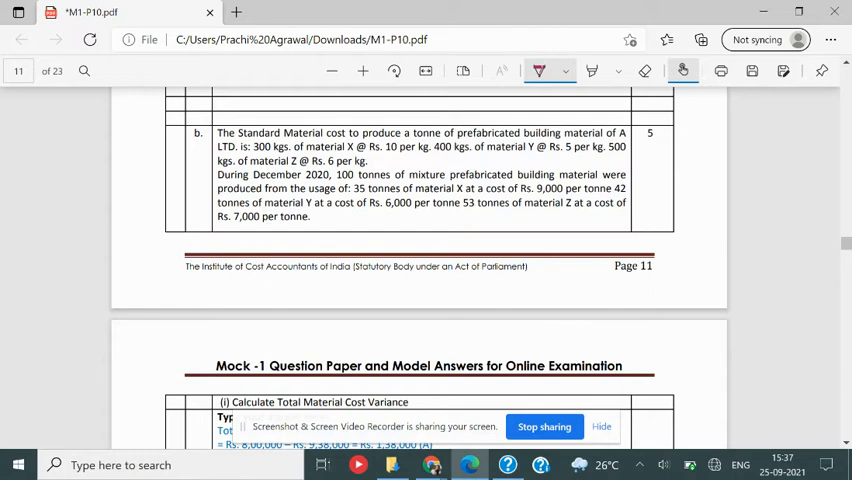
scroll("down", 3)
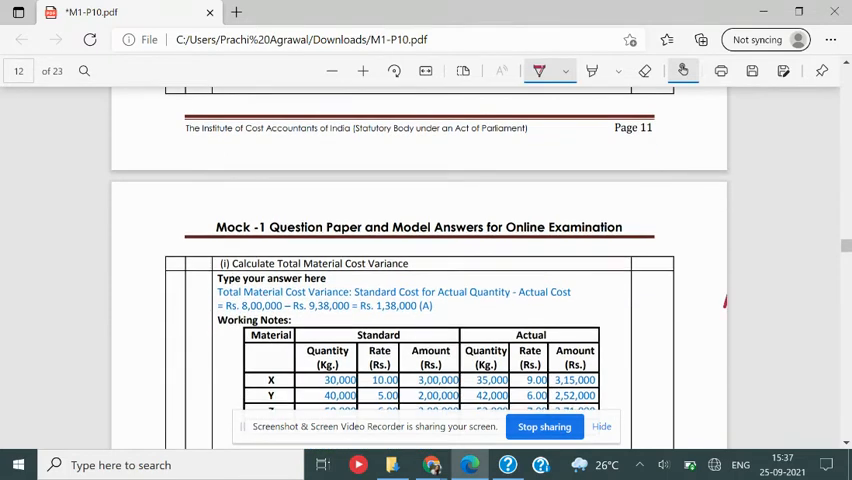
left_click_drag(310, 250, 370, 276)
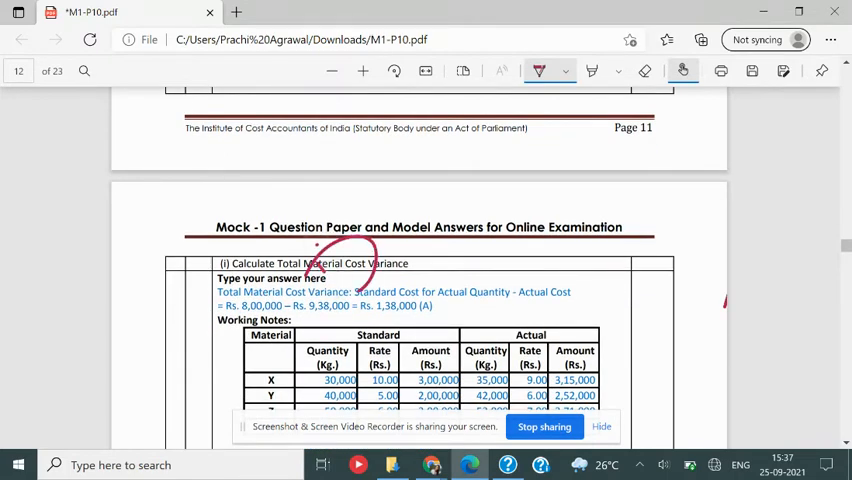
Continue past the funds-flow workings to Question 8's Differential Cost short note on page 15.
scroll("down", 3)
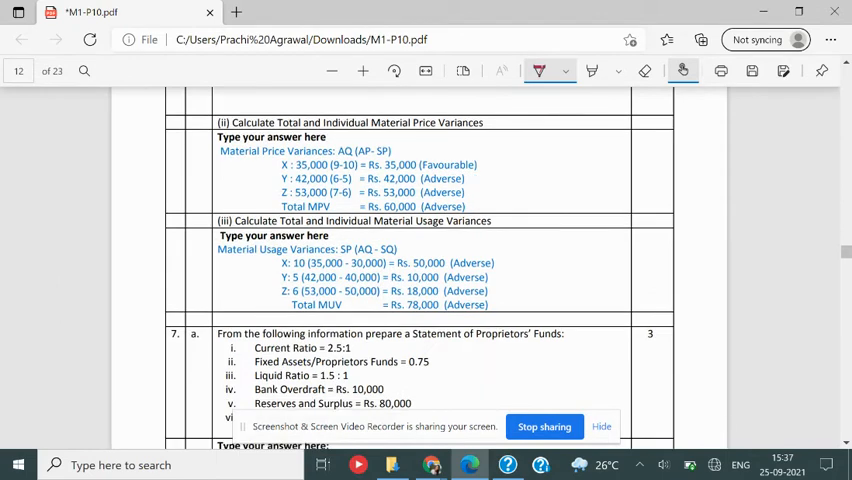
scroll("down", 3)
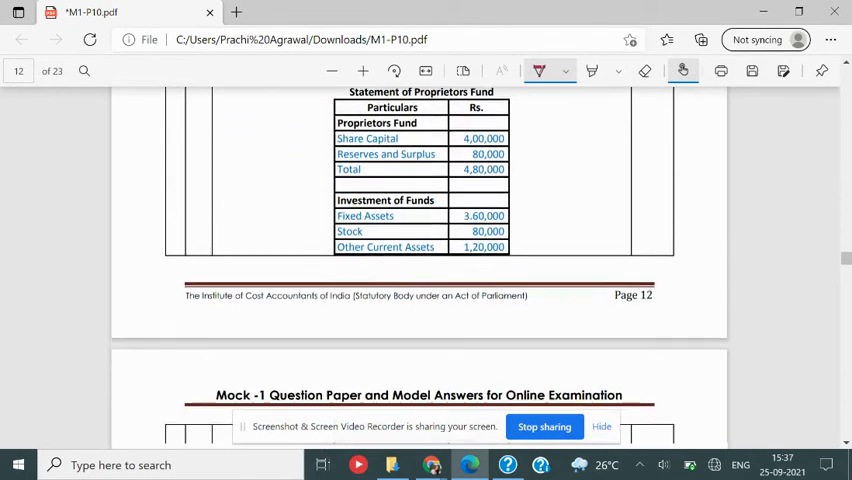
scroll("down", 3)
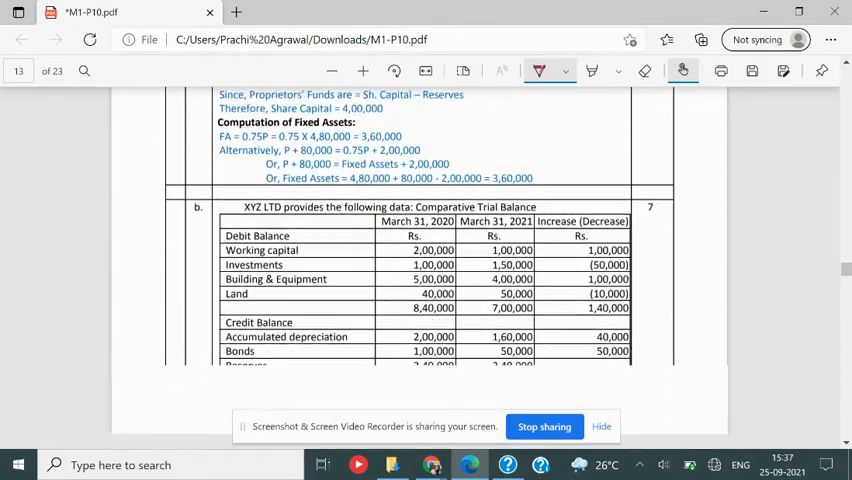
scroll("down", 3)
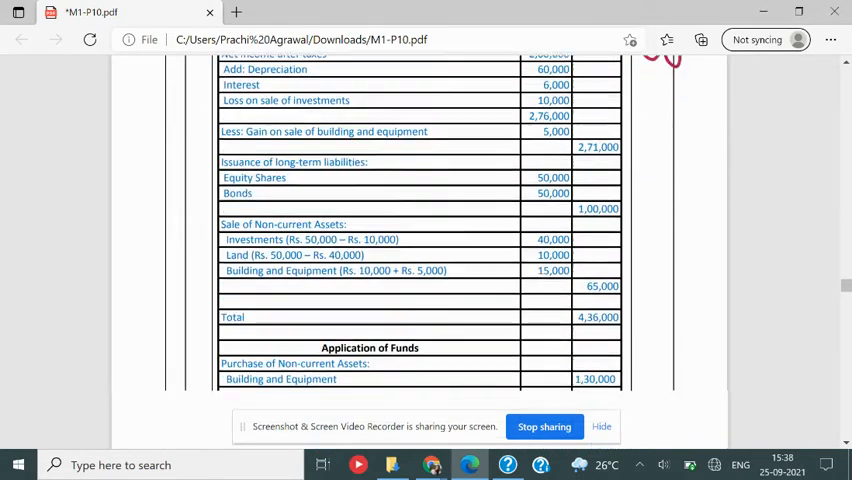
scroll("down", 3)
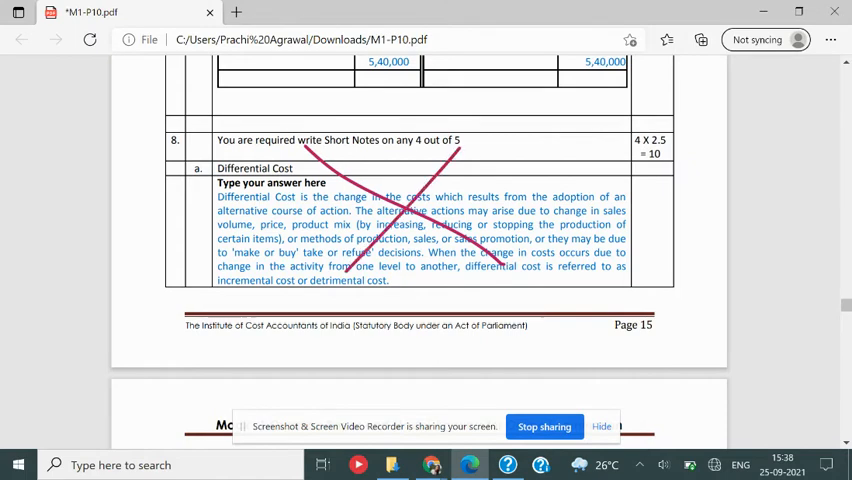
Read the short-note answers on pages 16–17 and settle on the Section D heading.
scroll("down", 3)
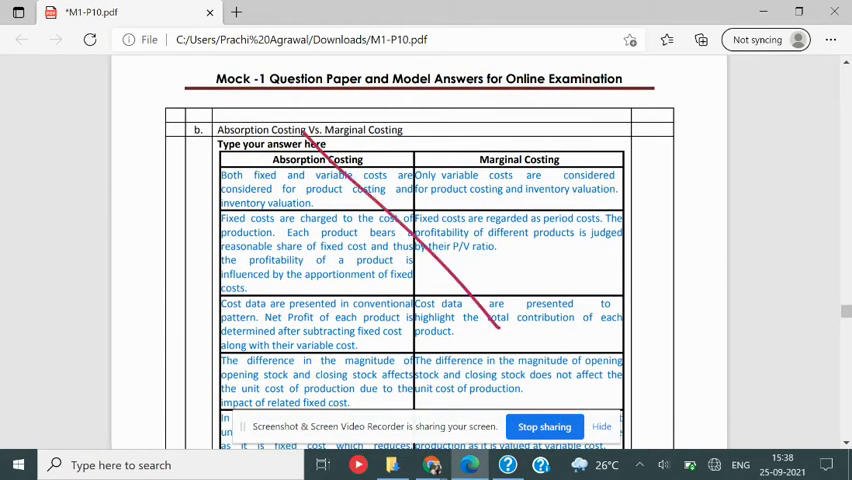
scroll("down", 3)
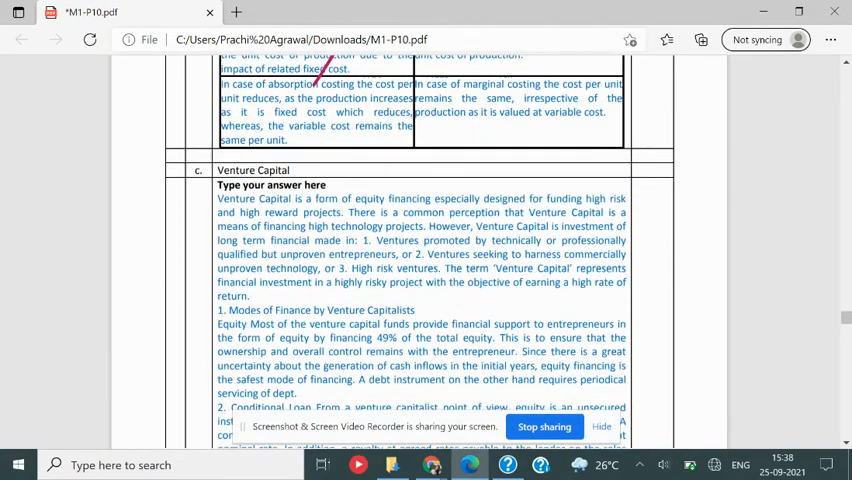
scroll("down", 3)
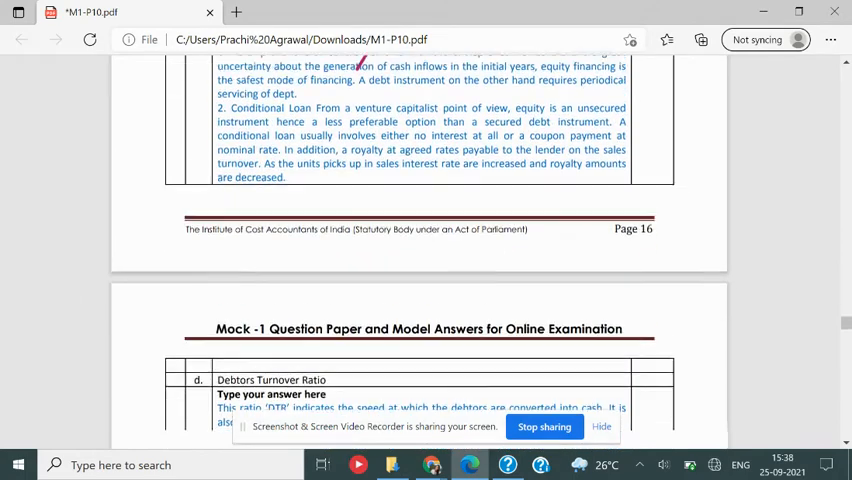
scroll("down", 3)
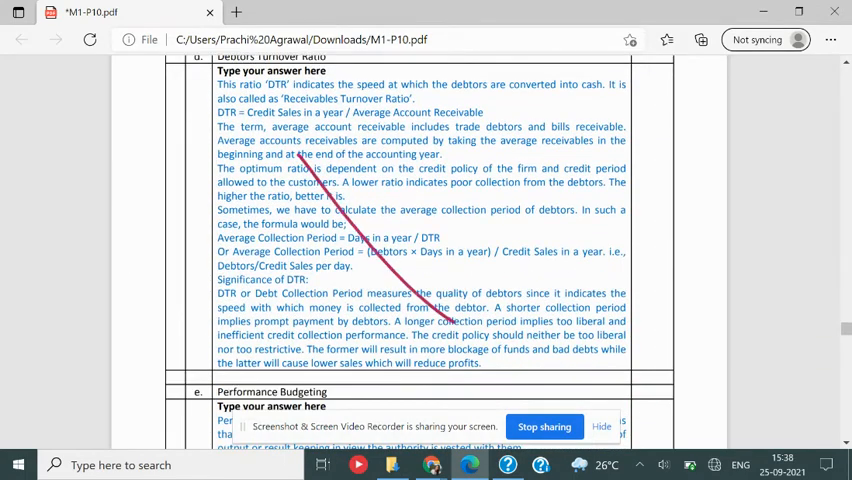
scroll("down", 3)
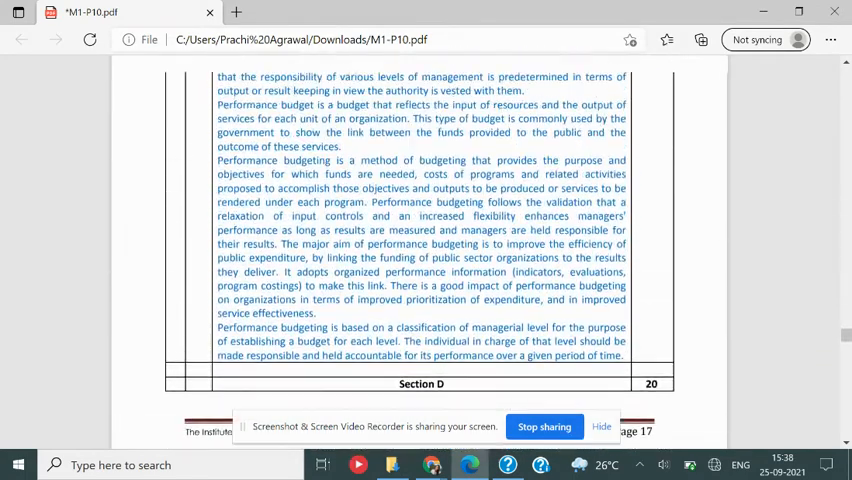
scroll("down", 3)
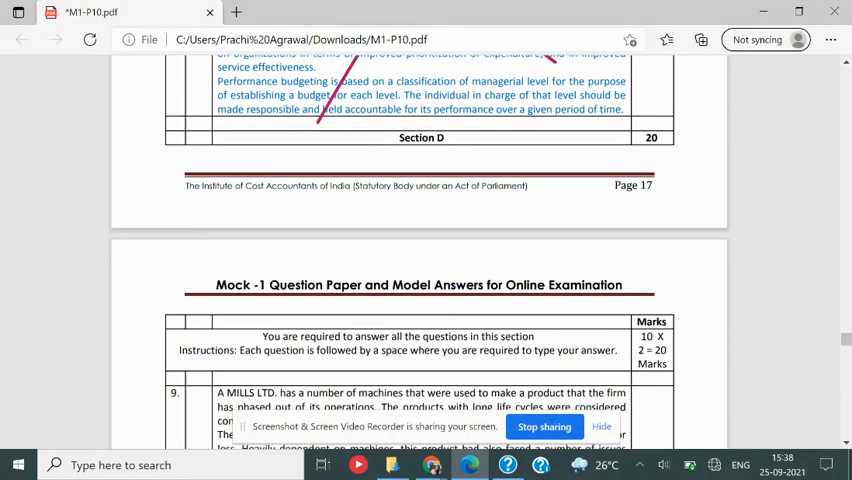
scroll("down", 3)
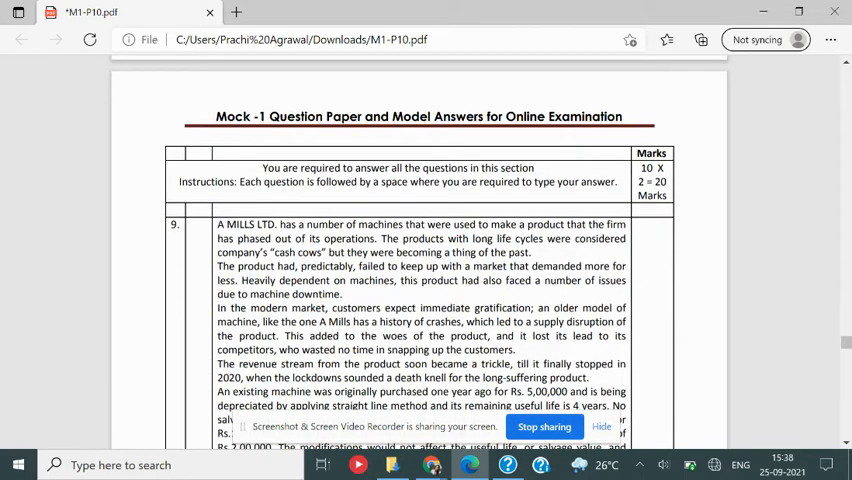
scroll("up", 3)
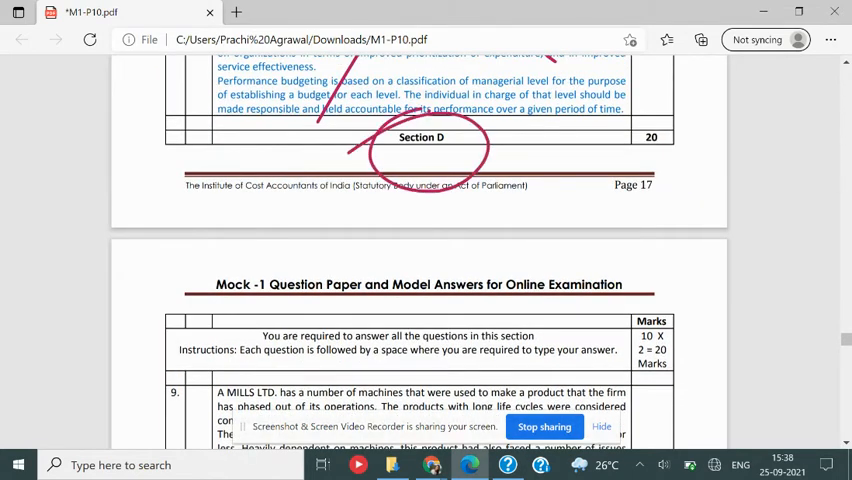
Read Section D's Question 9 answers down to Question 10 on page 19.
scroll("down", 3)
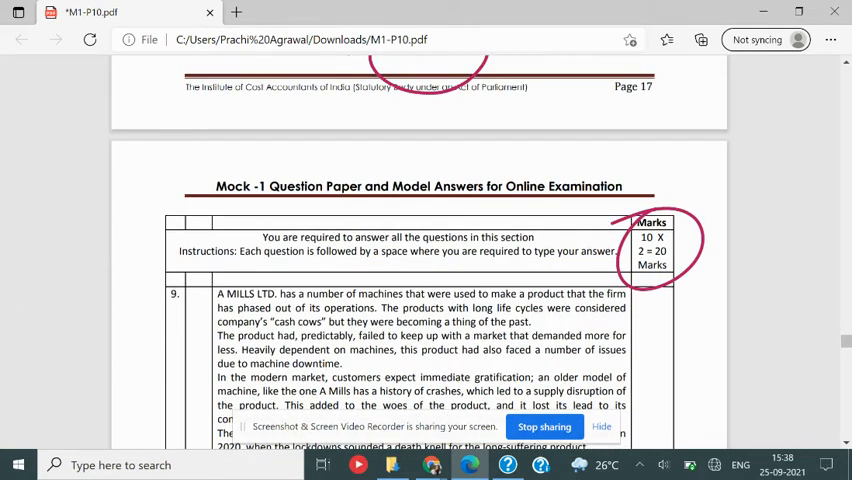
scroll("down", 3)
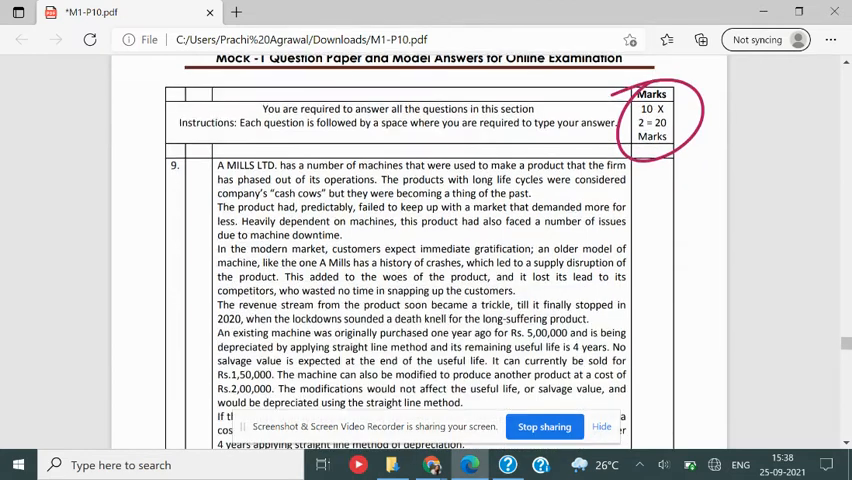
scroll("down", 3)
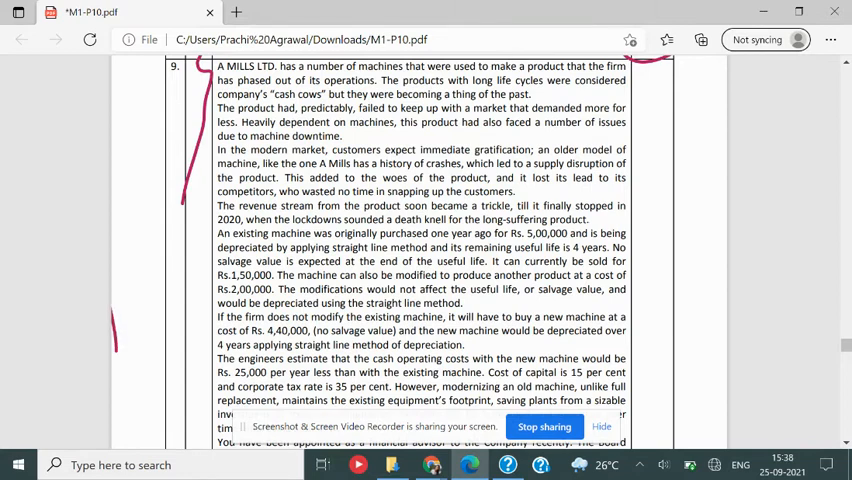
scroll("down", 3)
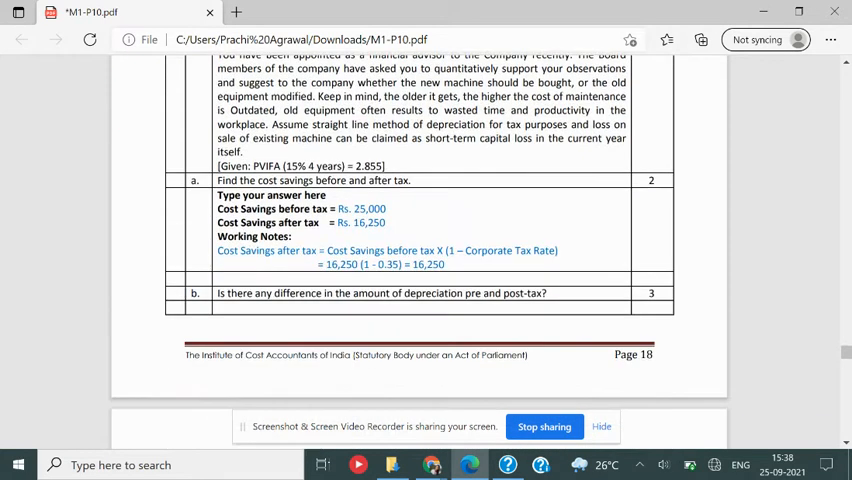
scroll("down", 3)
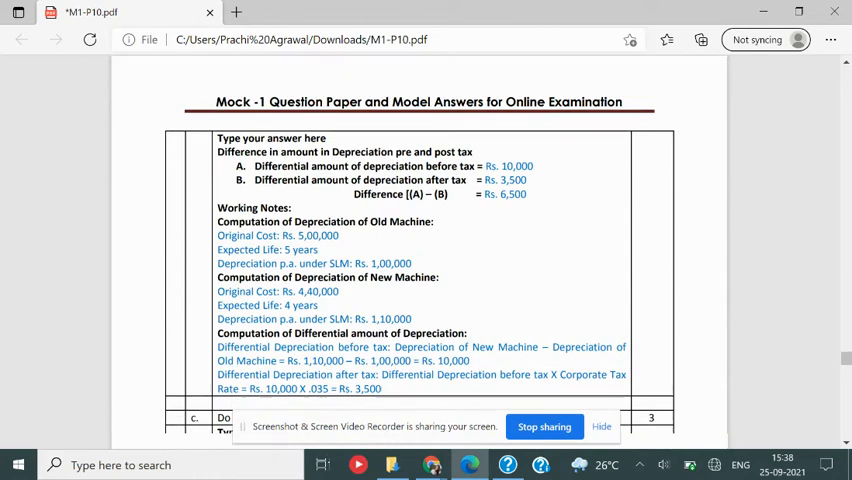
scroll("down", 3)
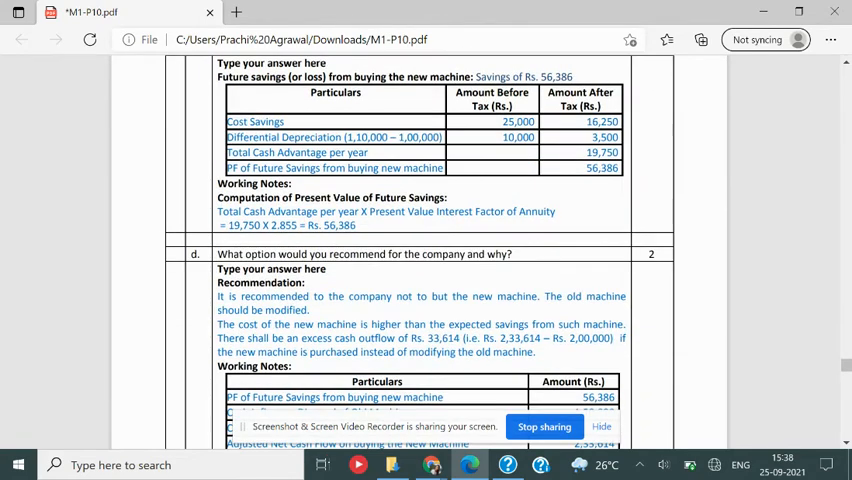
scroll("down", 3)
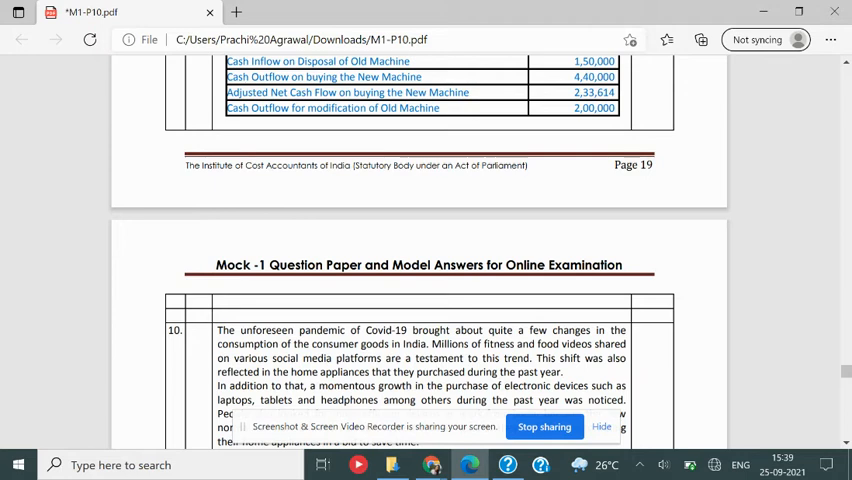
Read Question 10's answers to page 22 and draw an ink line down the proposal Comments column.
scroll("down", 3)
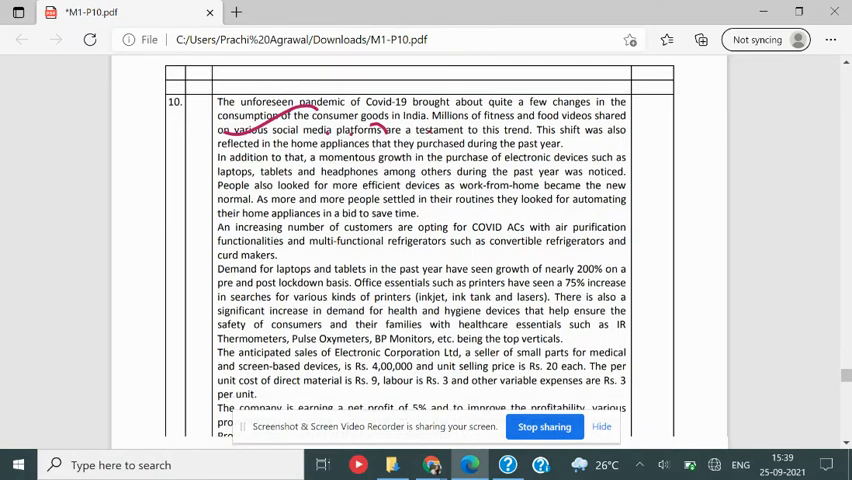
scroll("down", 3)
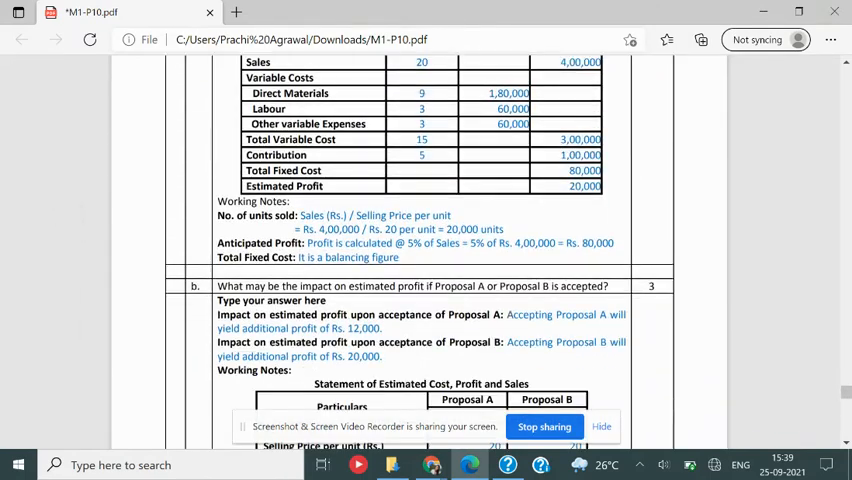
scroll("down", 3)
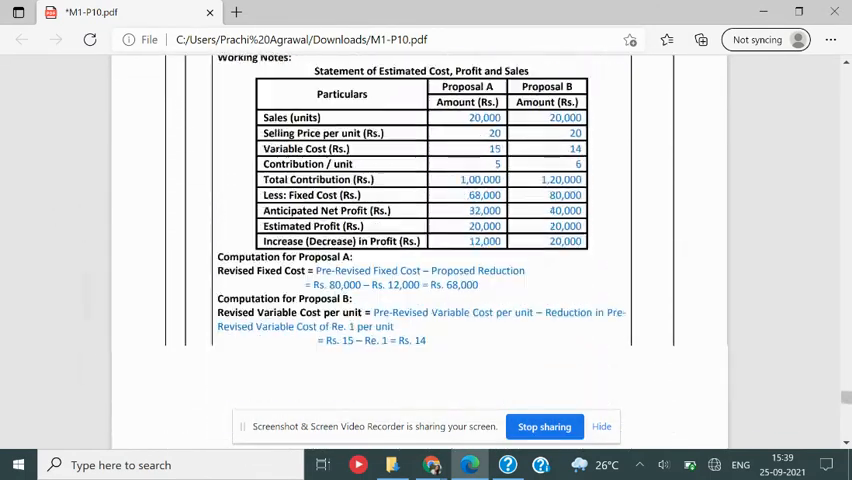
scroll("down", 3)
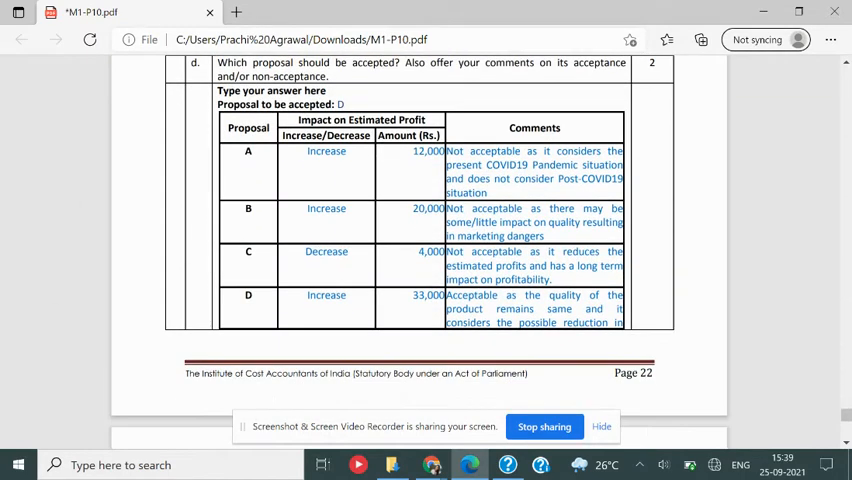
left_click_drag(618, 128, 590, 350)
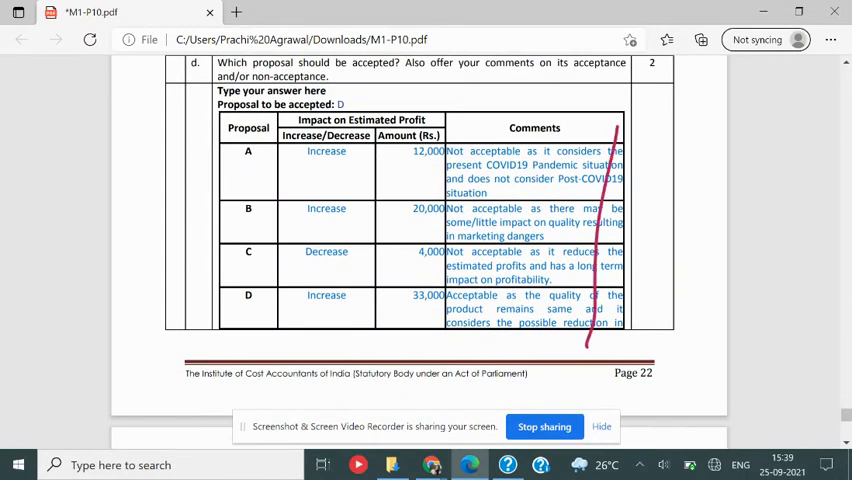
scroll("down", 3)
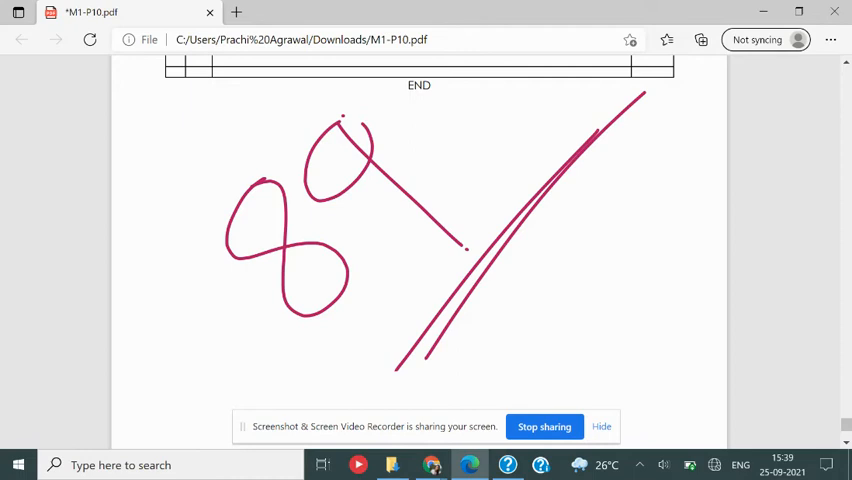
Add framing ink strokes around the handwritten 89 and a small mark beside it below END.
left_click_drag(138, 244, 308, 388)
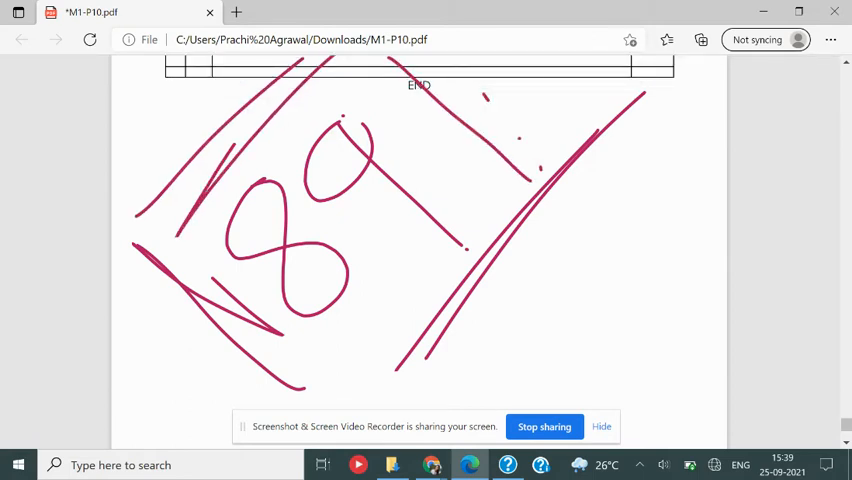
left_click_drag(460, 84, 564, 170)
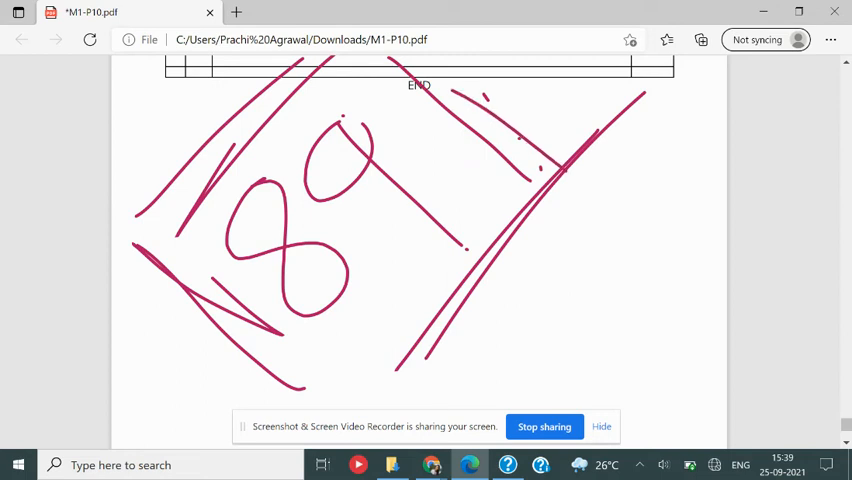